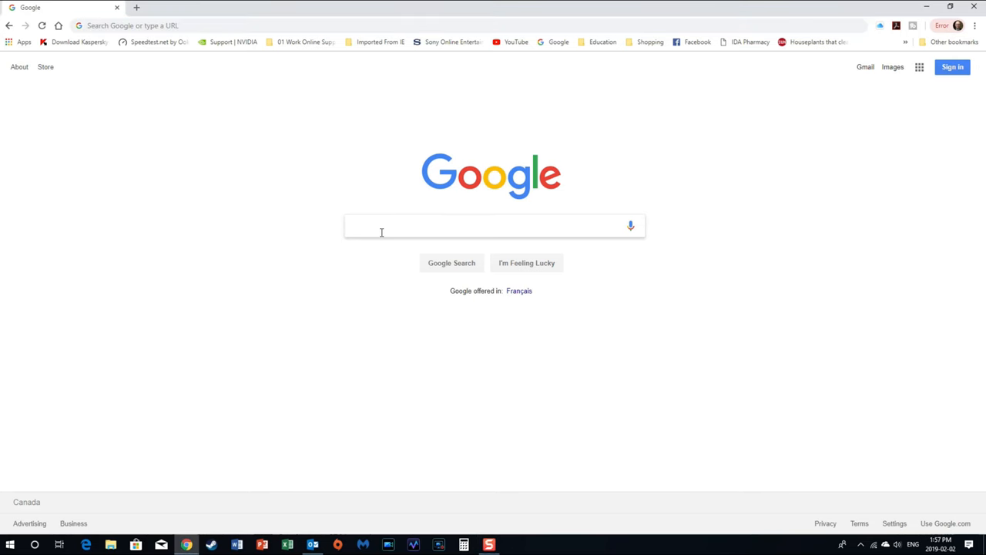
- Search Google for "can you run it" to find the System Requirements Lab site
type("can")
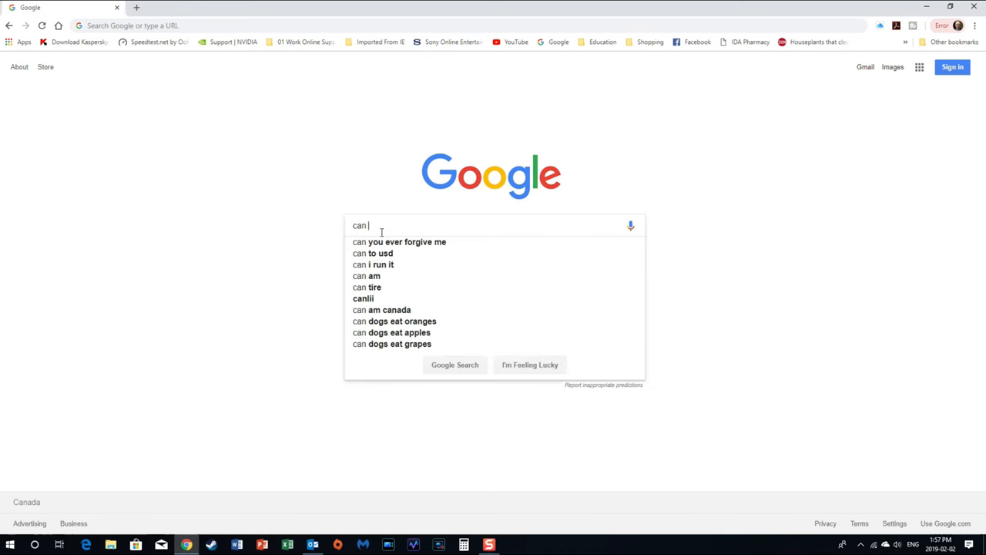
type("you run it")
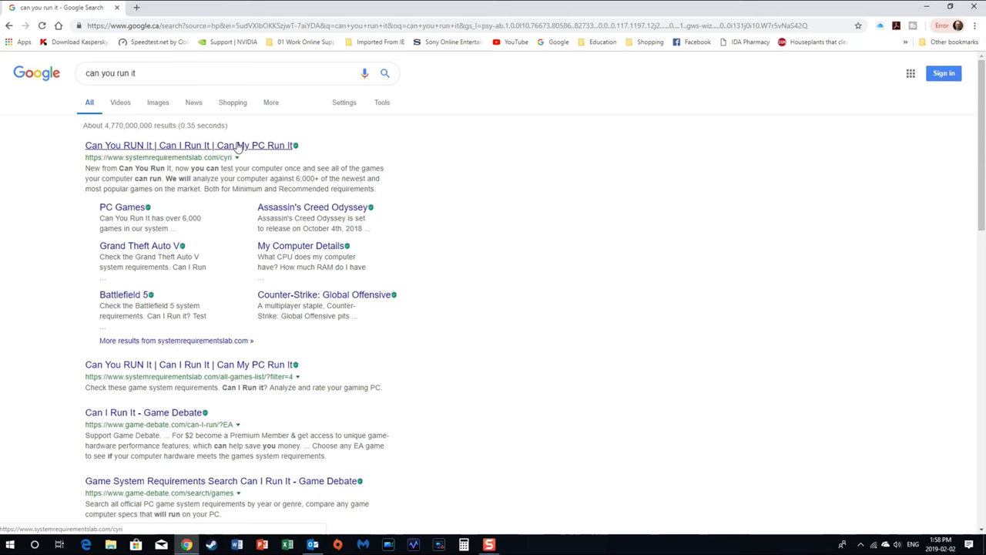
- Open the Can You Run It result and browse its most popular game requirements list
left_click(182, 145)
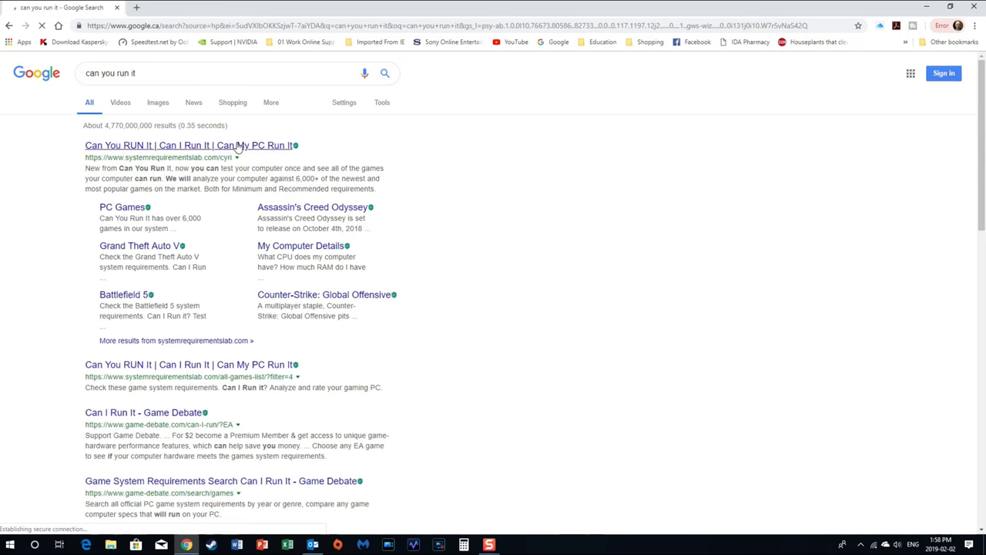
left_click(184, 144)
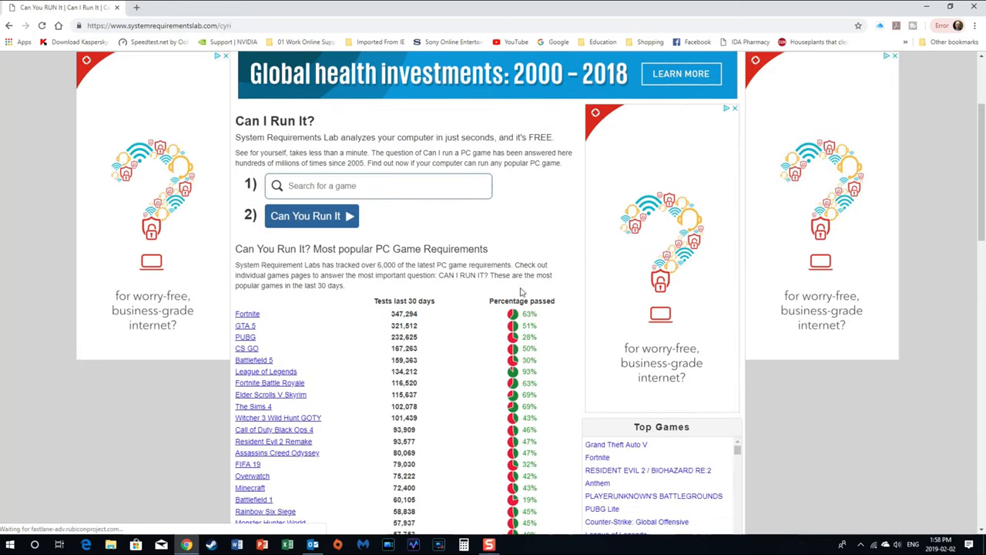
scroll("down", 3)
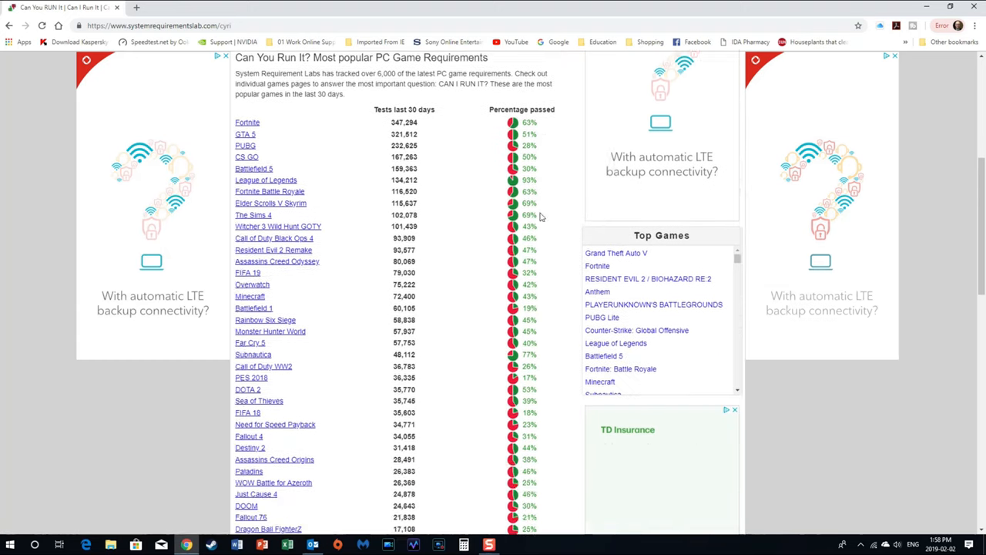
scroll("up", 3)
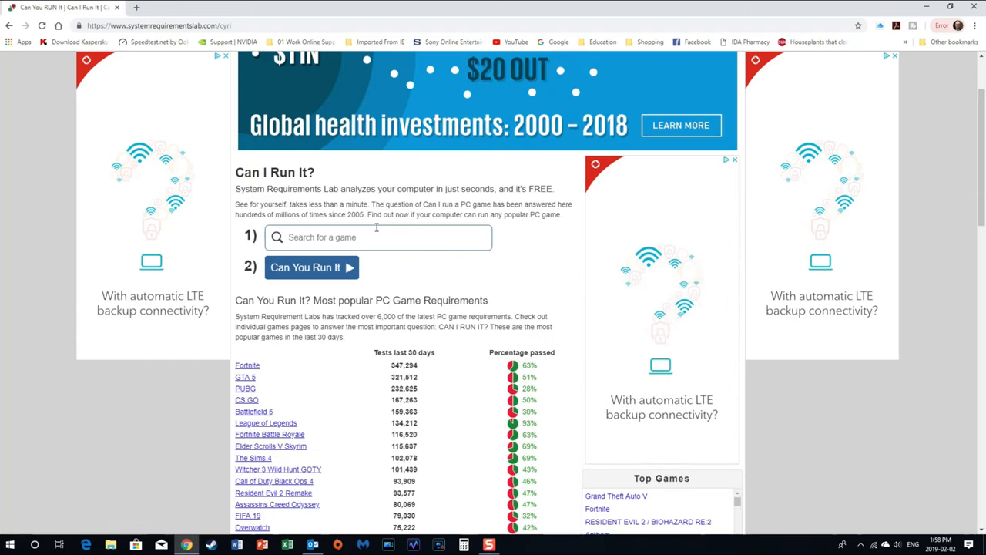
scroll("down", 3)
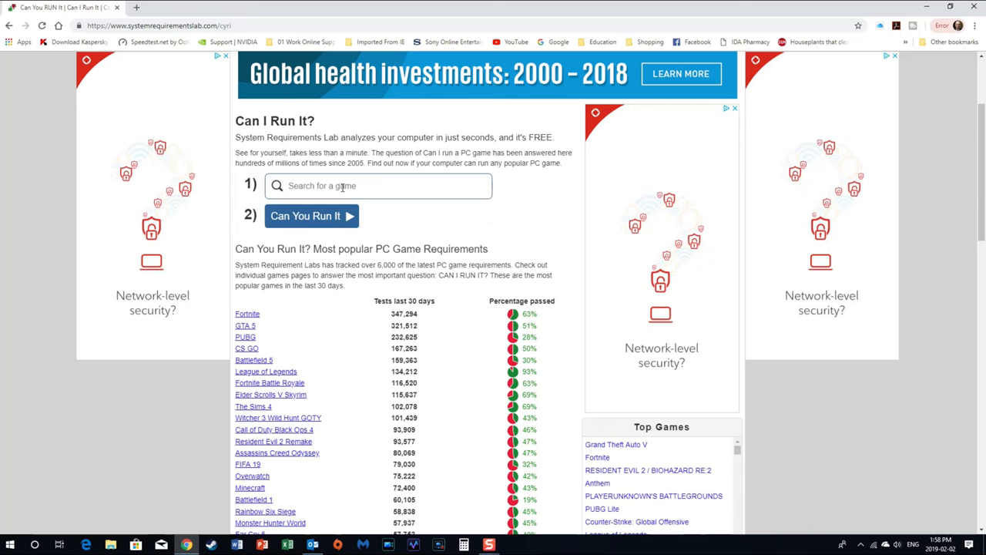
- Search for Battlefield 5 and open its system requirements page
type("Battlefield 5")
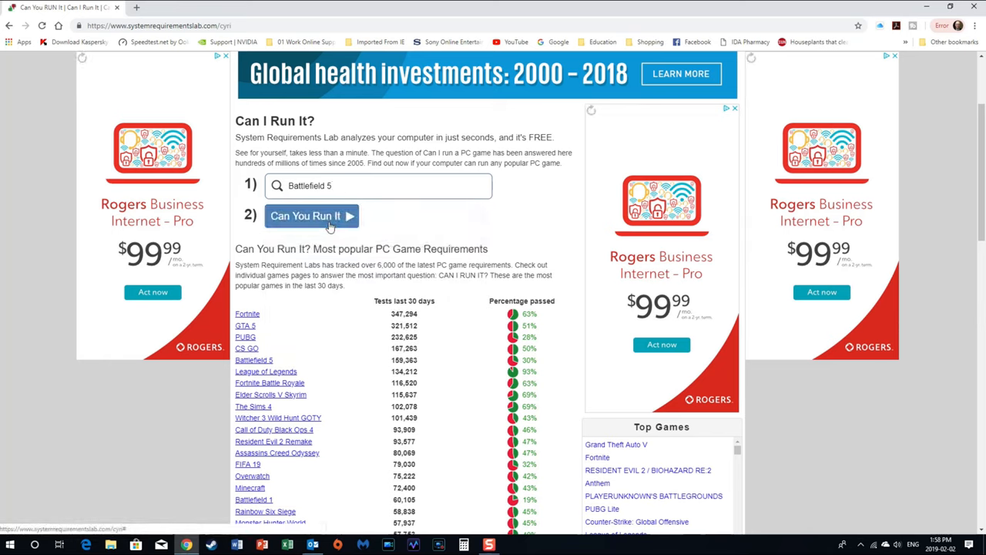
mouse_move(324, 216)
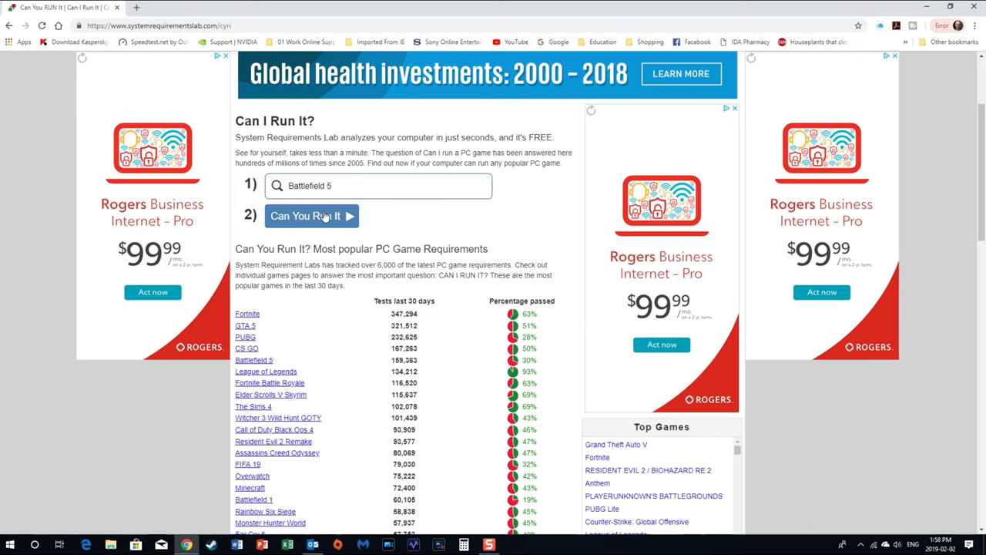
left_click(310, 216)
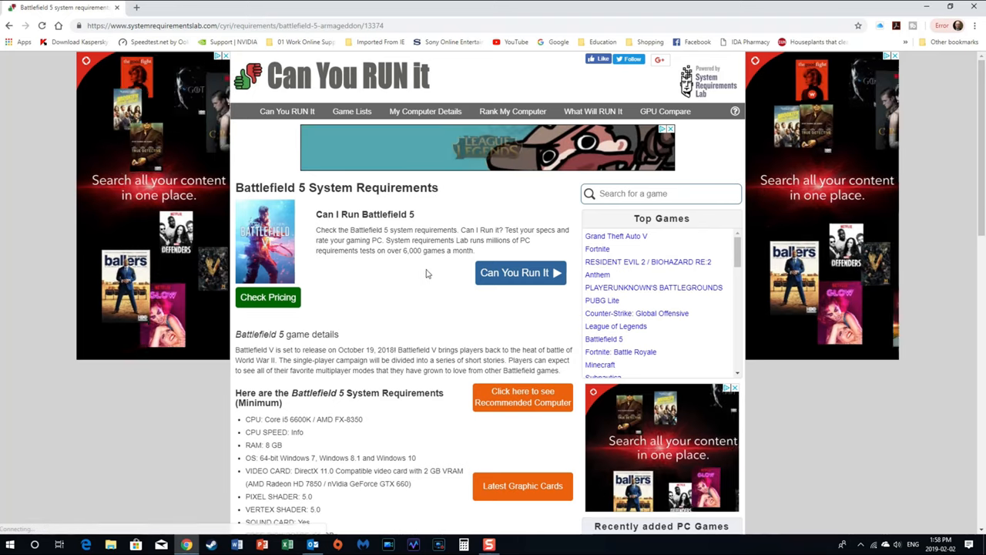
- Read through the Battlefield 5 minimum and recommended requirements and game discussion
scroll("down", 3)
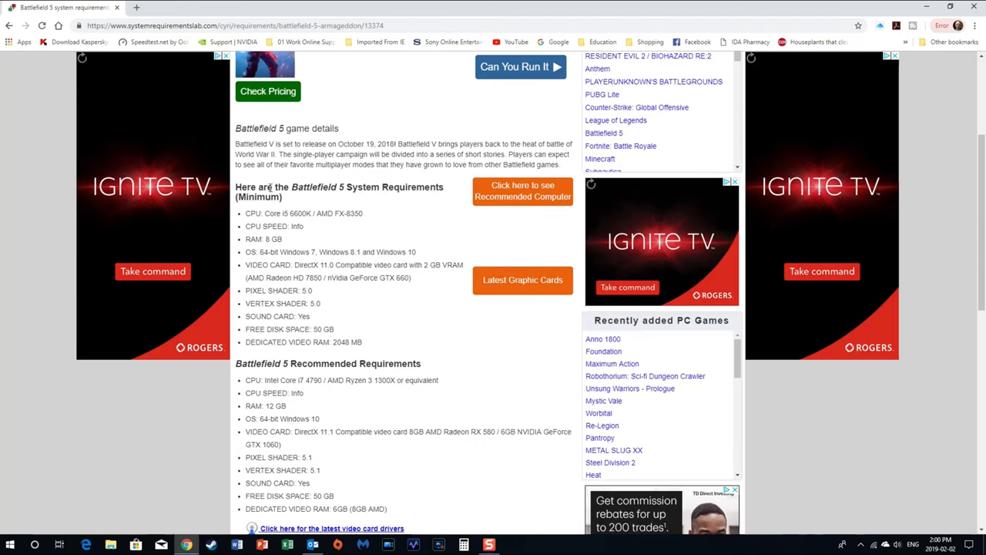
double_click(258, 197)
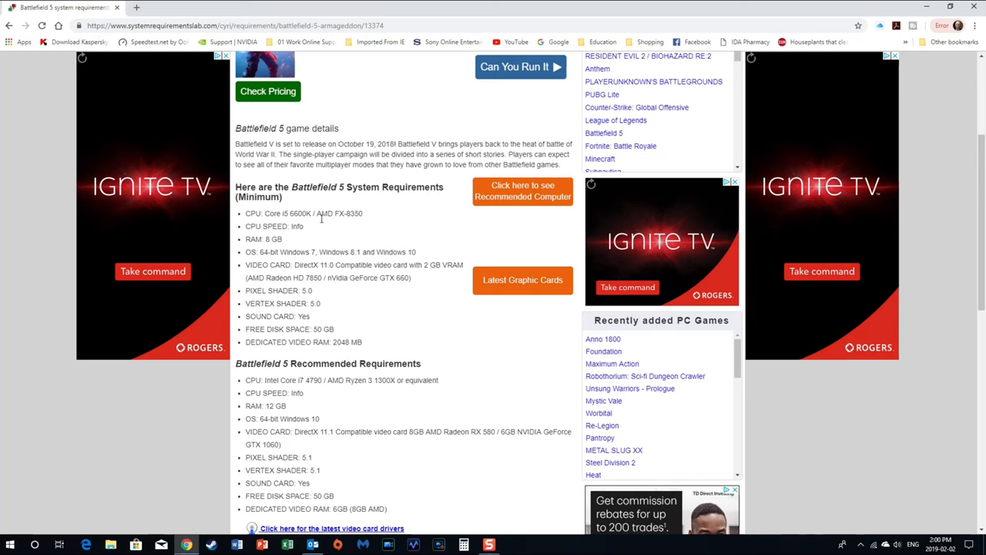
mouse_move(367, 222)
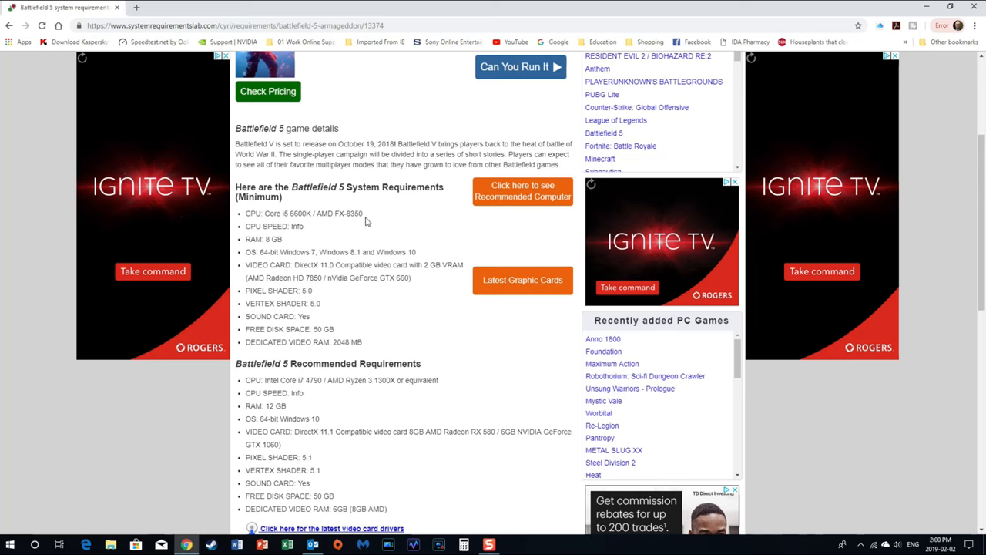
mouse_move(420, 214)
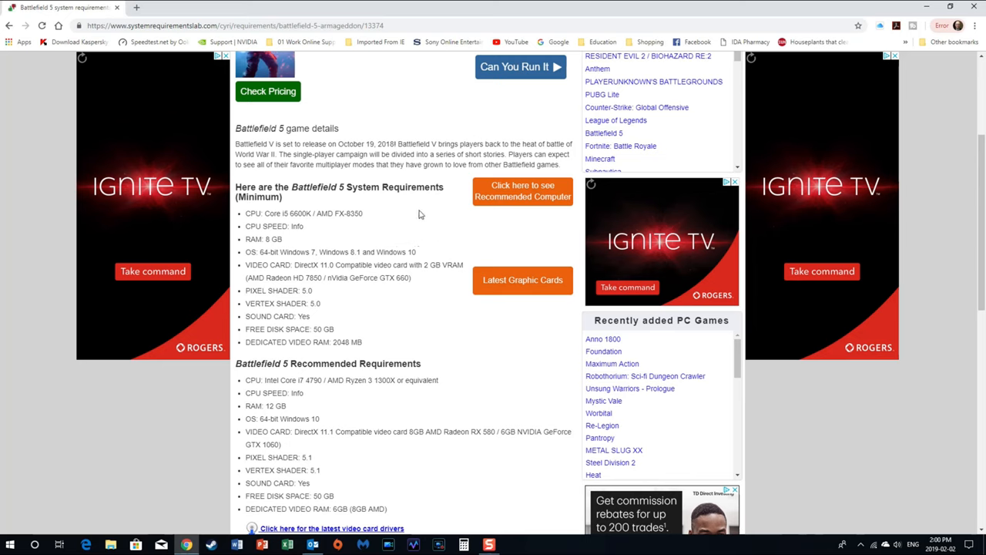
mouse_move(426, 219)
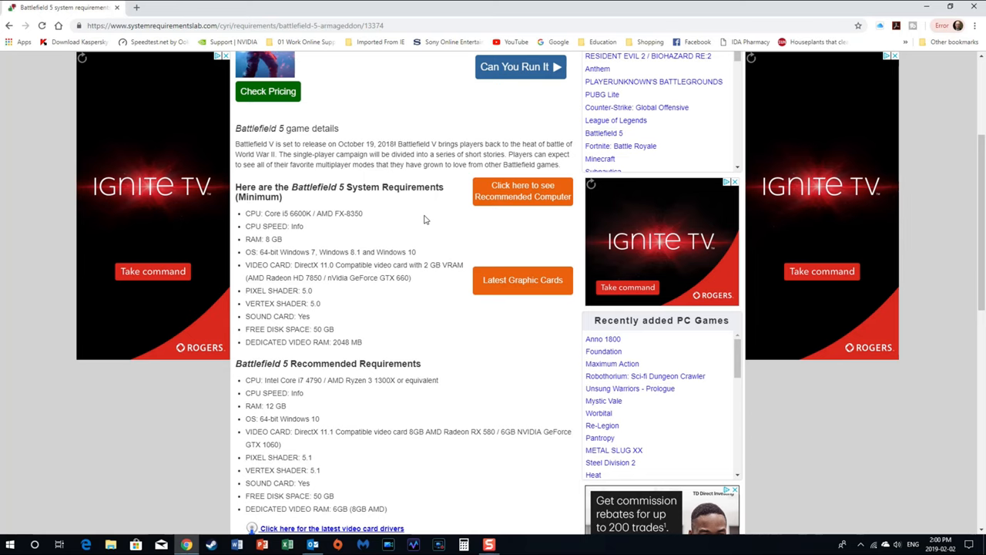
scroll("down", 3)
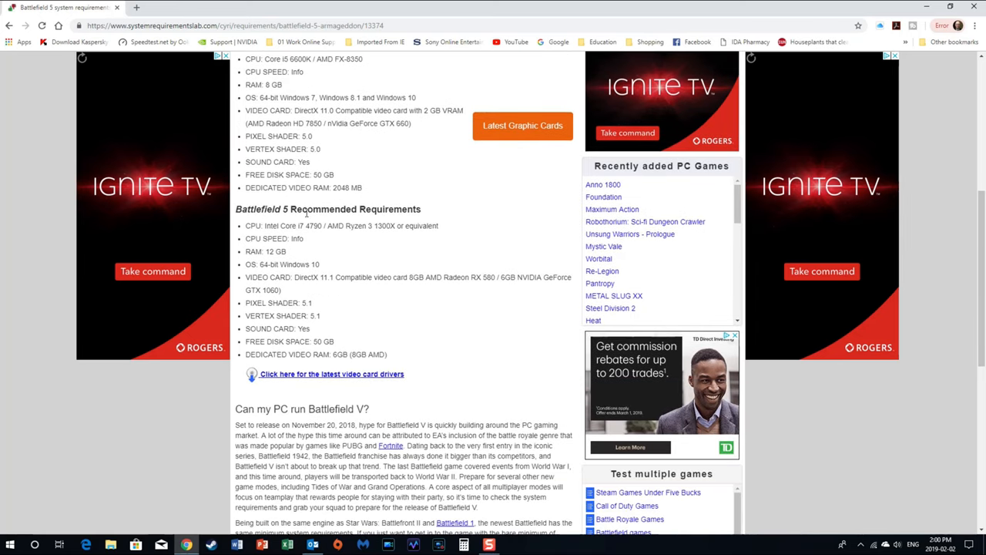
scroll("down", 3)
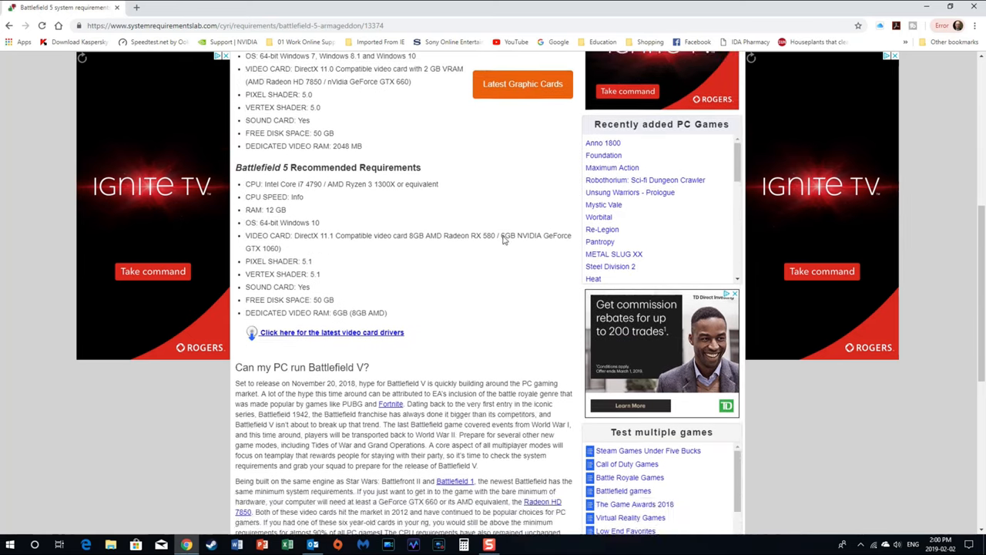
scroll("down", 3)
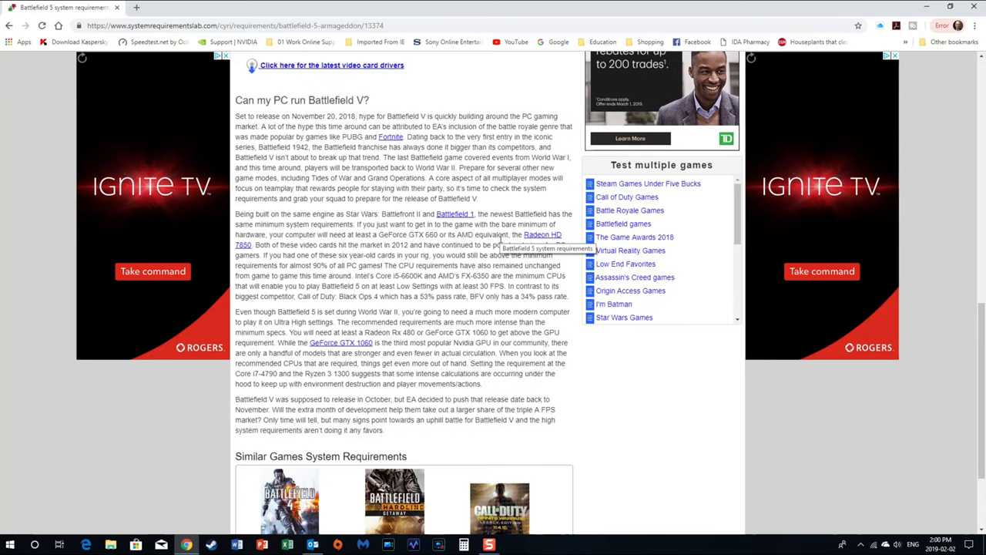
scroll("down", 3)
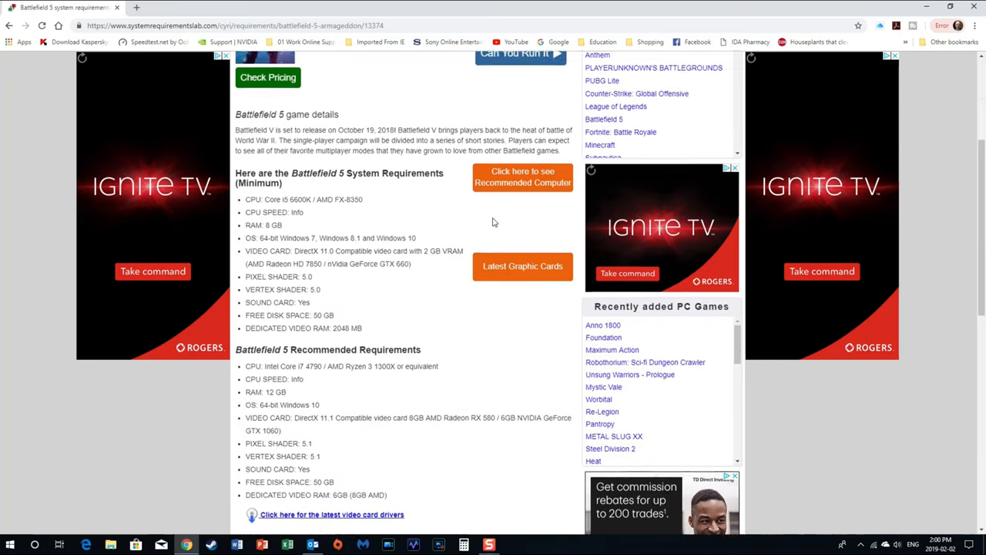
- Follow the recommended computer offer for Battlefield 5 to Amazon.ca gaming desktops
scroll("up", 3)
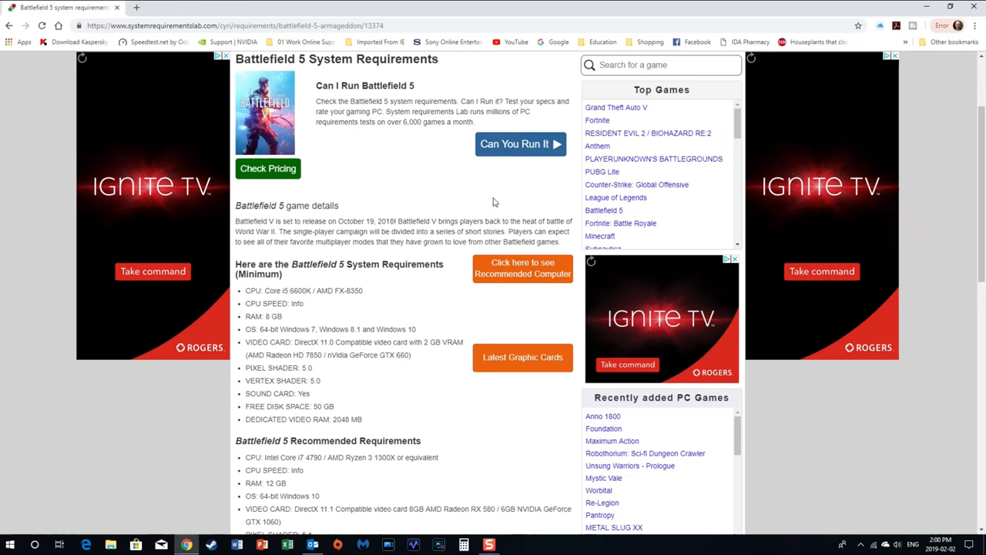
mouse_move(508, 273)
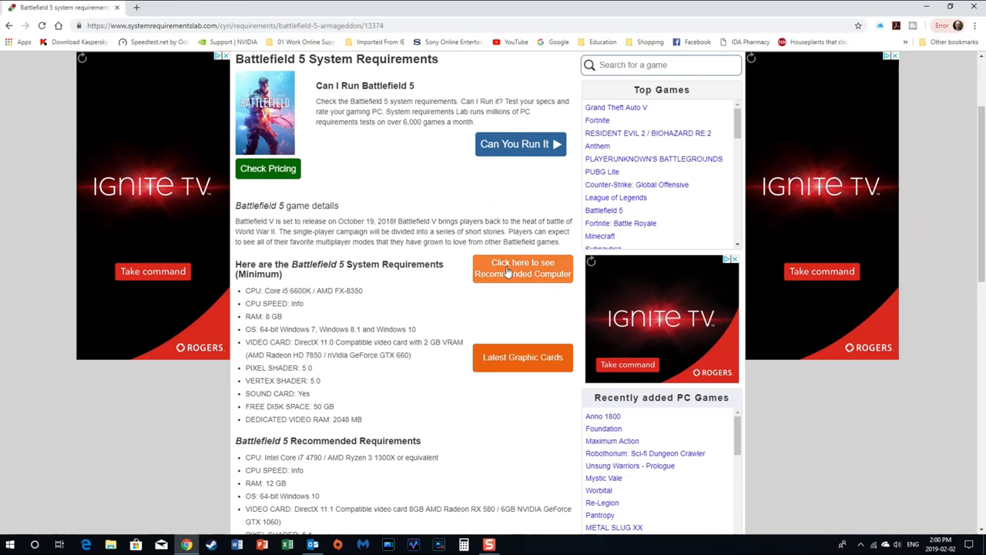
mouse_move(538, 265)
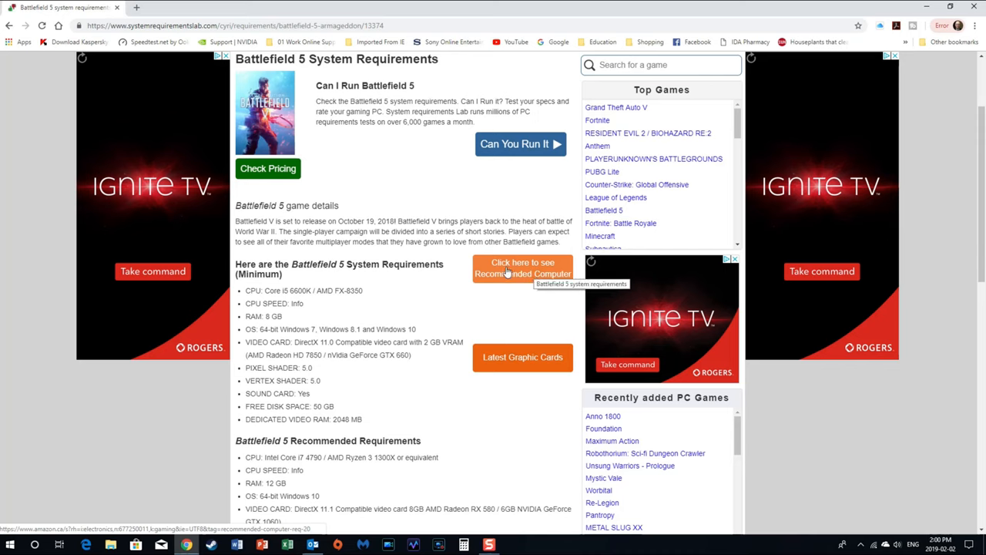
mouse_move(541, 332)
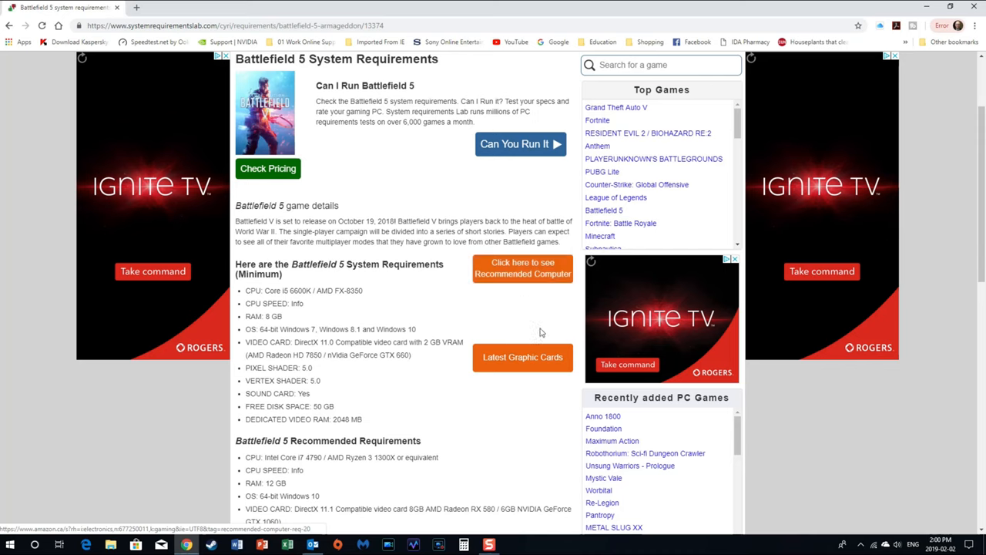
mouse_move(516, 359)
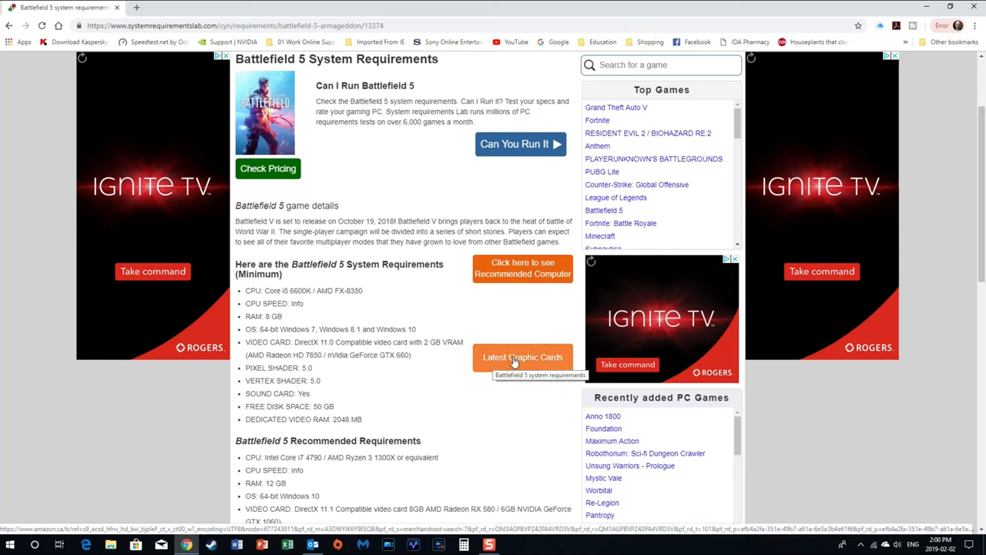
mouse_move(520, 329)
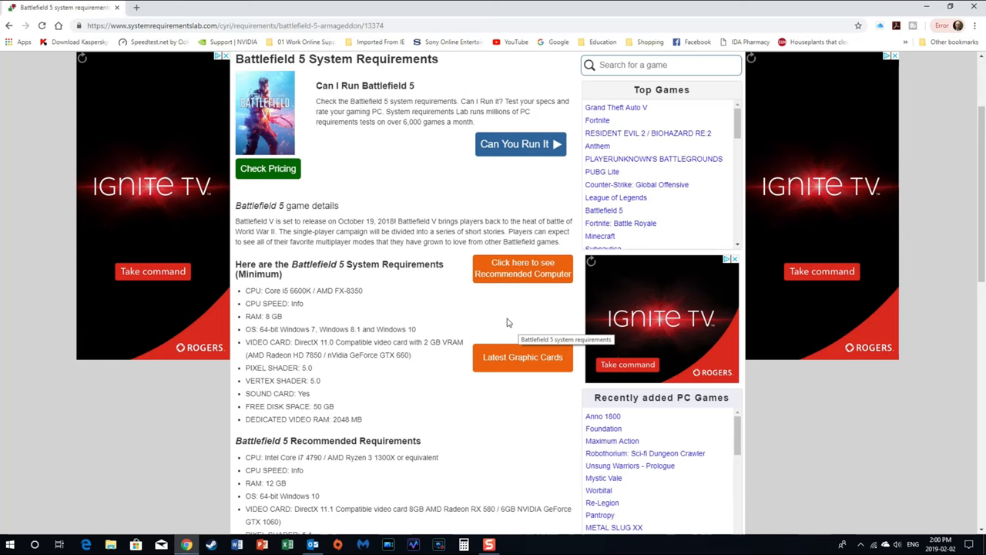
mouse_move(507, 326)
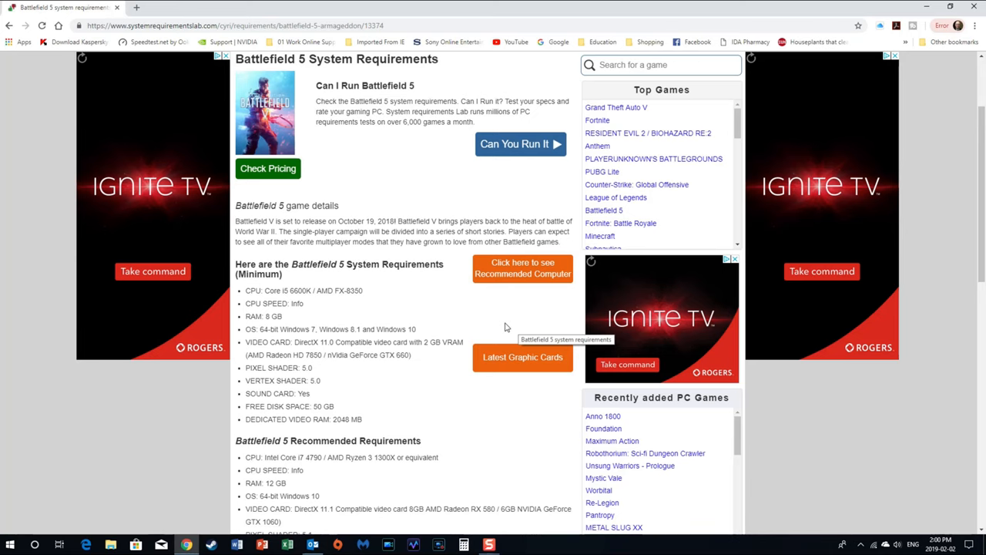
scroll("down", 3)
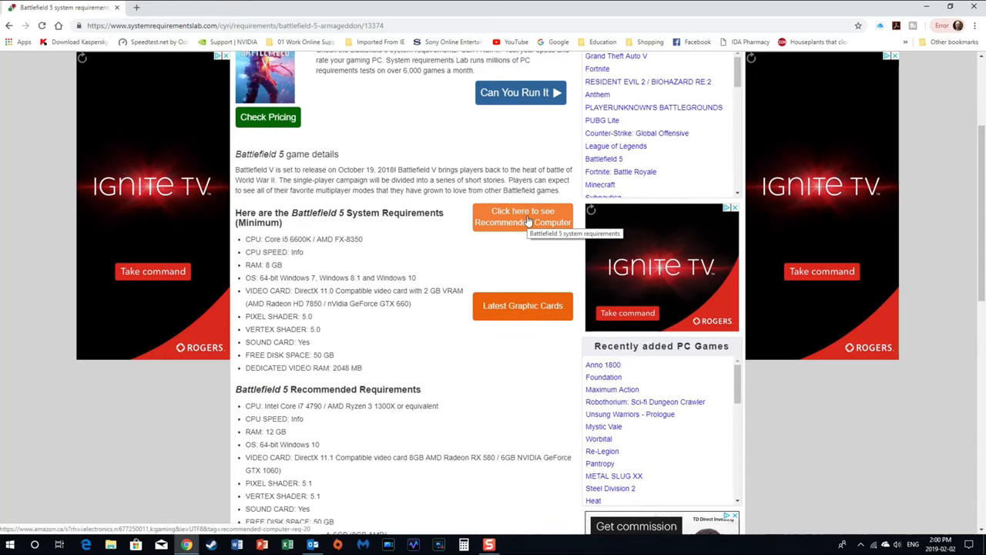
left_click(523, 217)
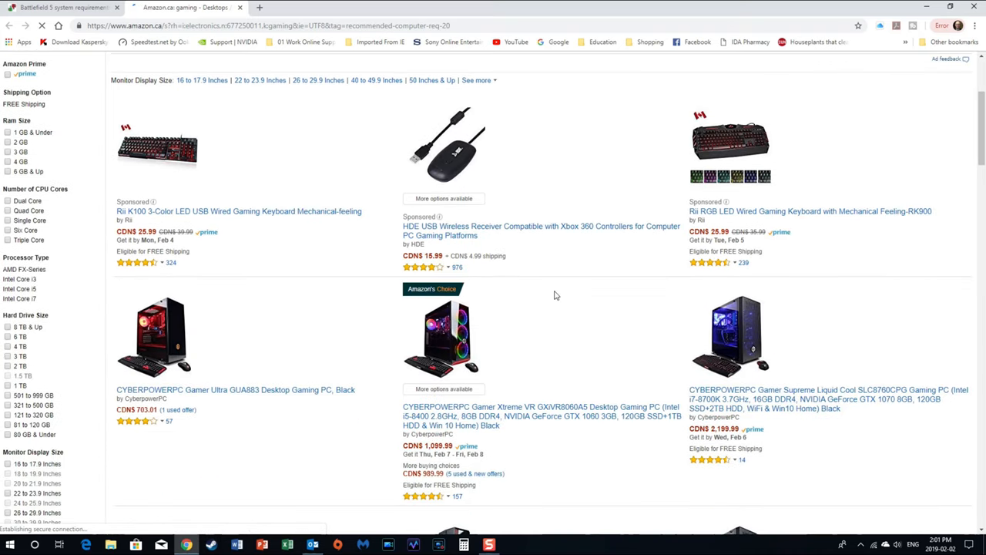
- Browse the Amazon.ca gaming desktop listings before returning to the Battlefield 5 page
scroll("down", 3)
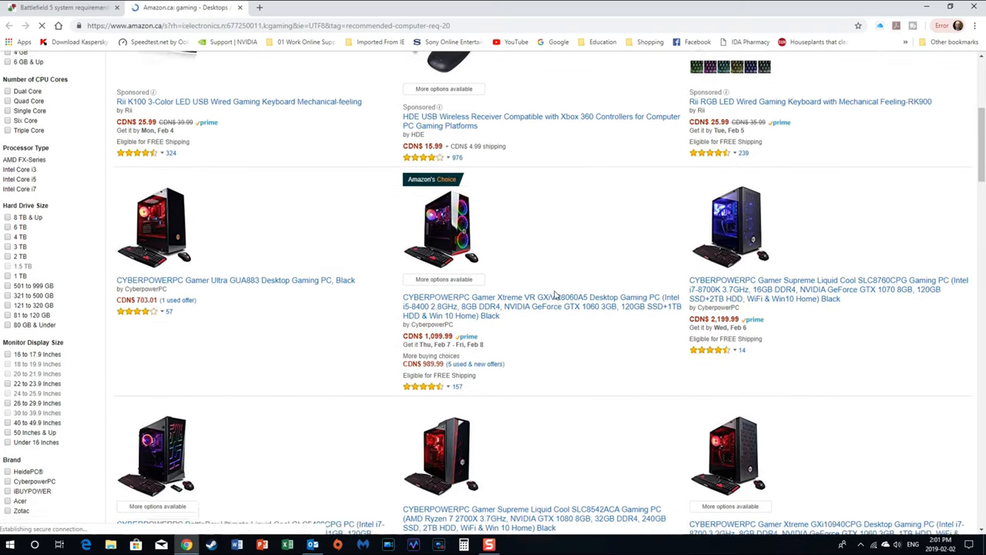
scroll("down", 3)
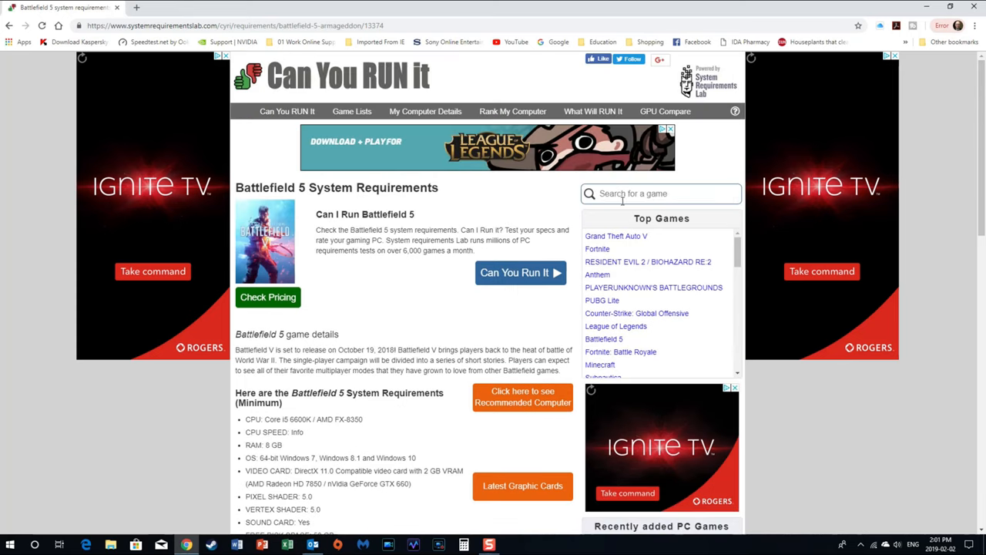
- Pick Grand Theft Auto V from the Top Games list to open its requirements page
left_click(661, 193)
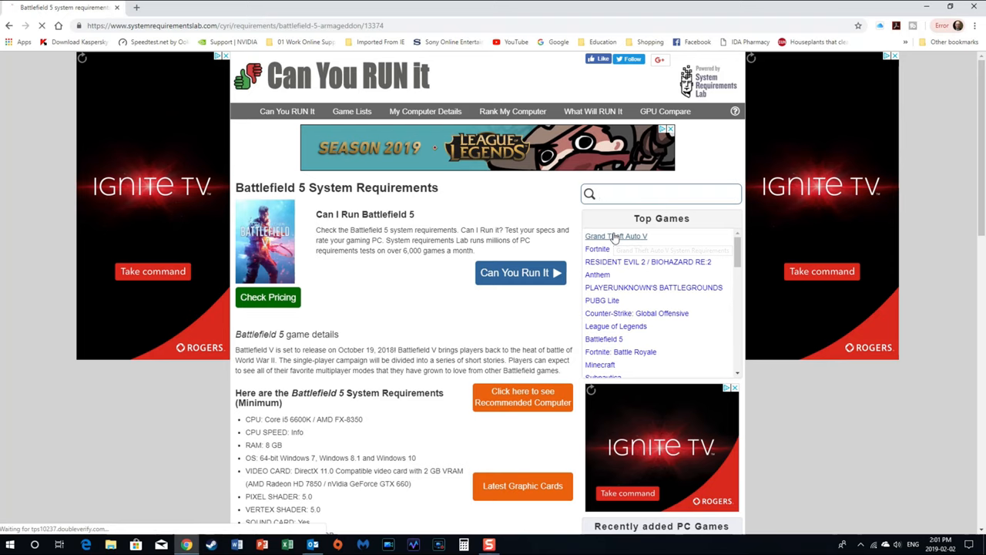
left_click(616, 236)
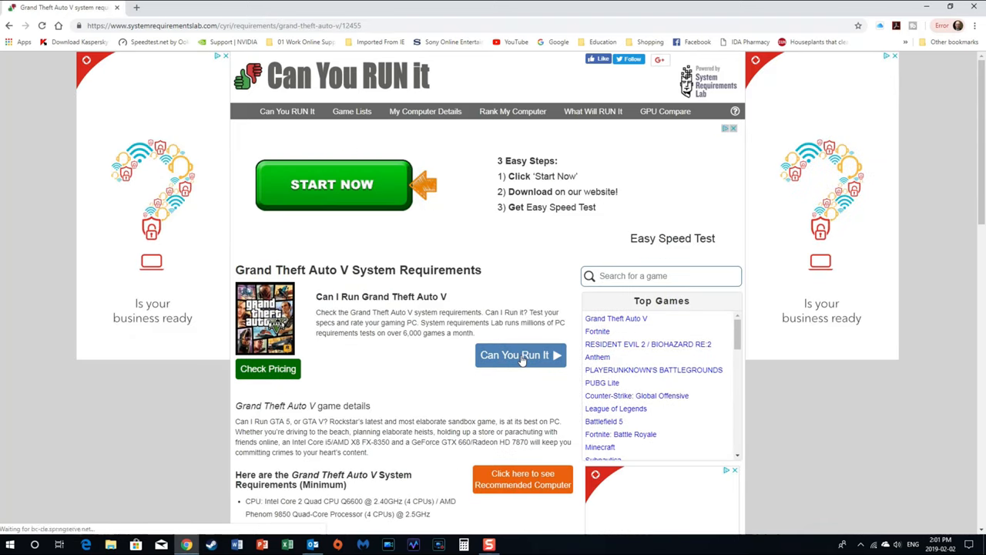
- Check this PC against Grand Theft Auto V and launch the downloaded Detection.exe
left_click(521, 355)
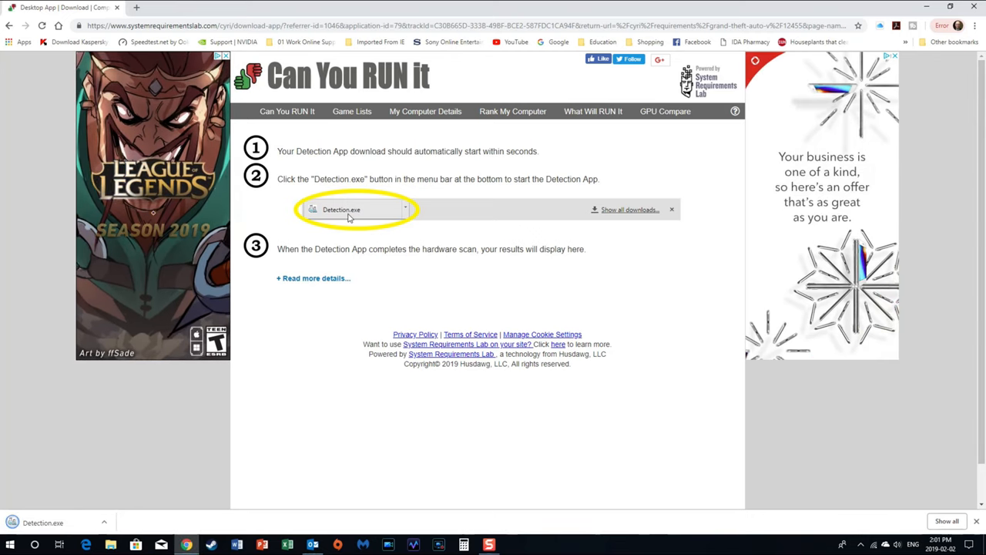
mouse_move(358, 214)
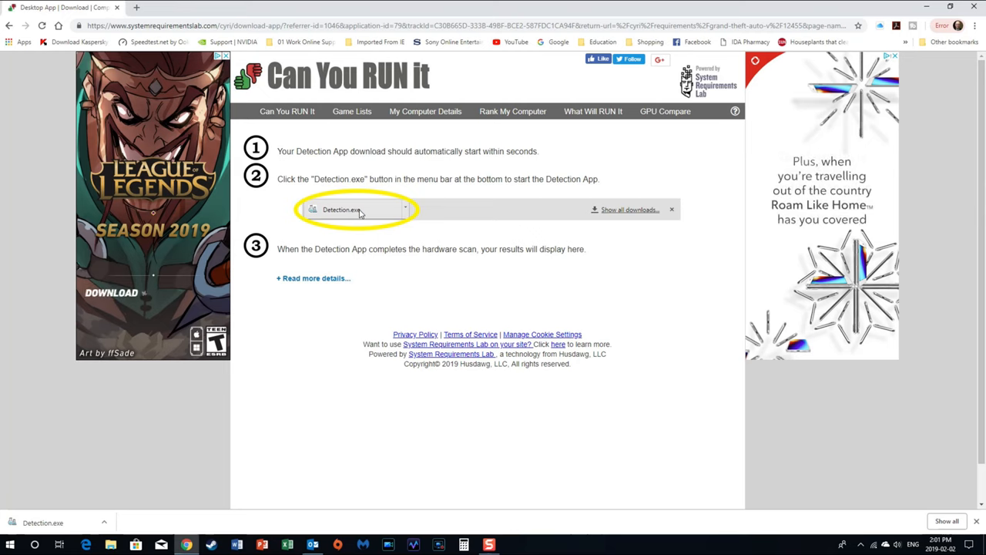
mouse_move(42, 524)
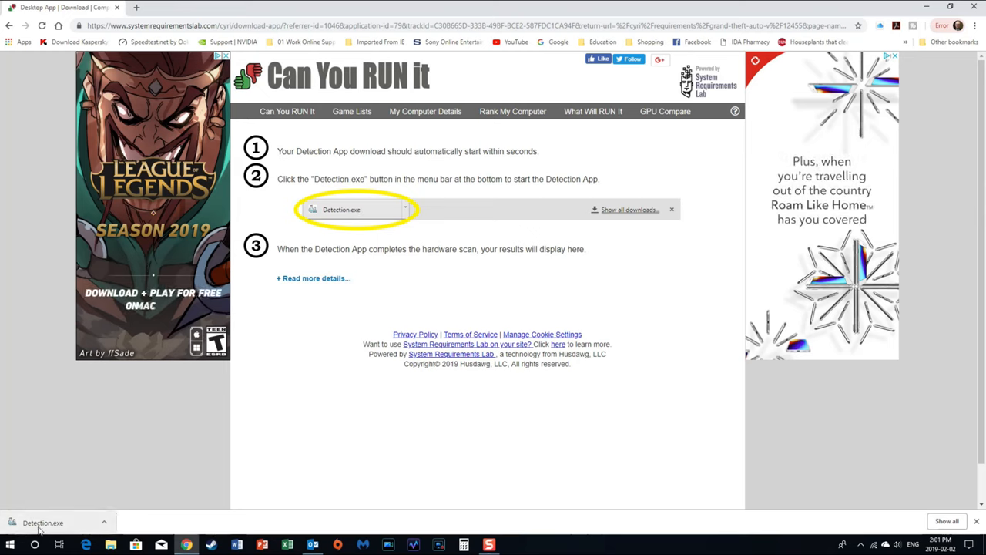
left_click(51, 520)
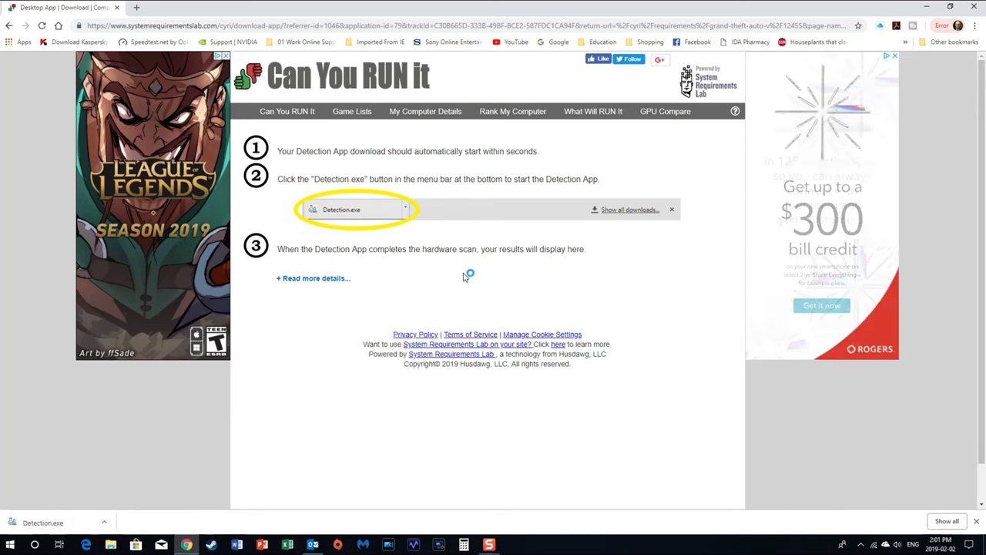
- Allow the detection app to run, let the hardware scan finish, and exit it
left_click(337, 209)
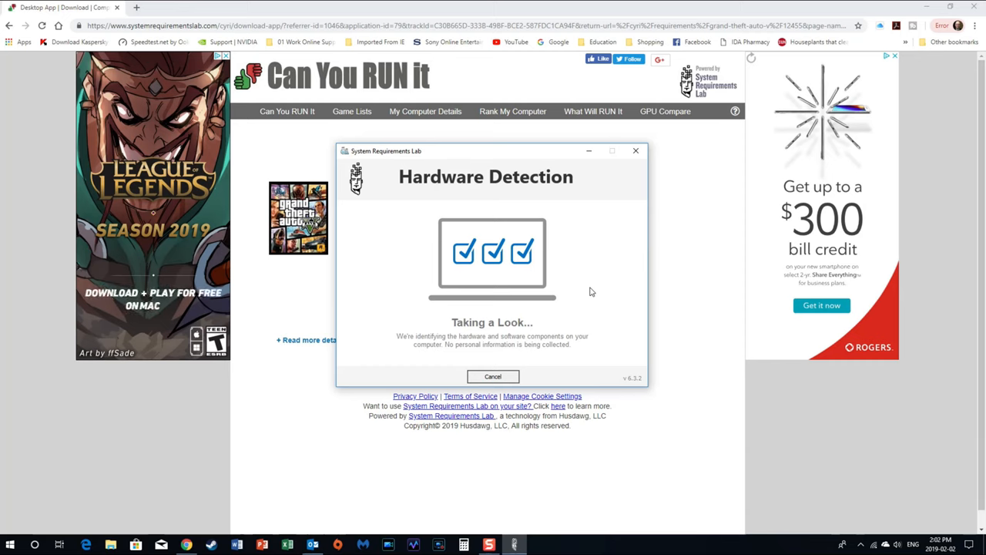
mouse_move(613, 288)
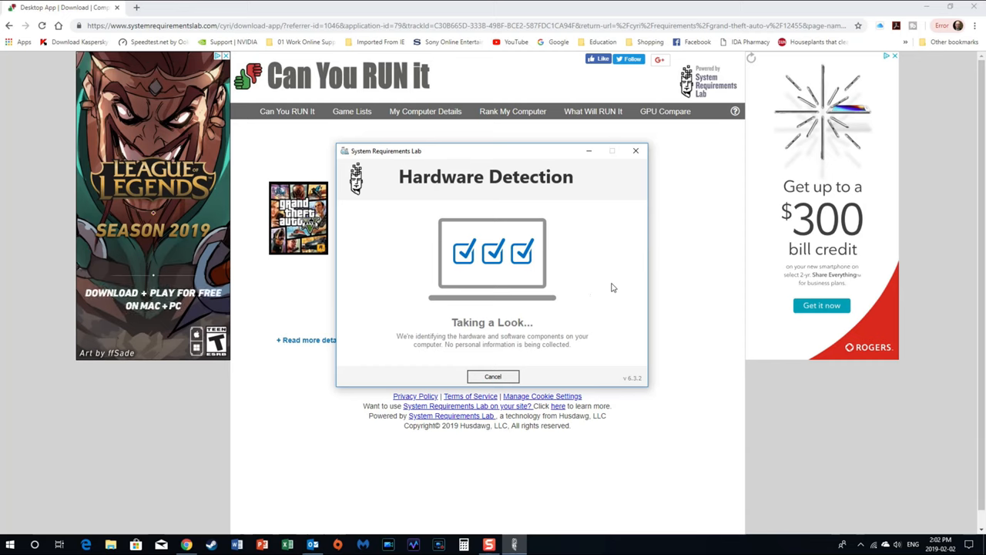
mouse_move(594, 280)
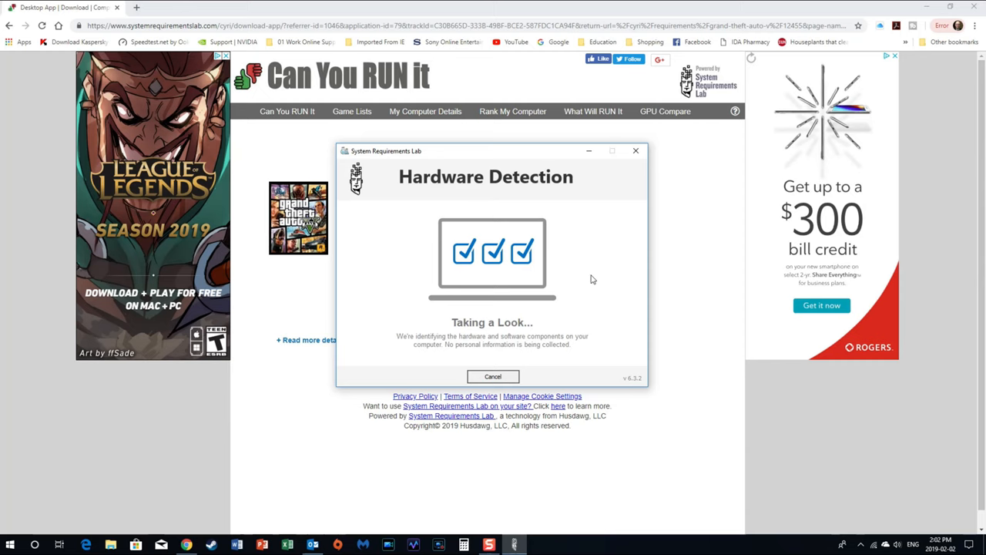
mouse_move(624, 277)
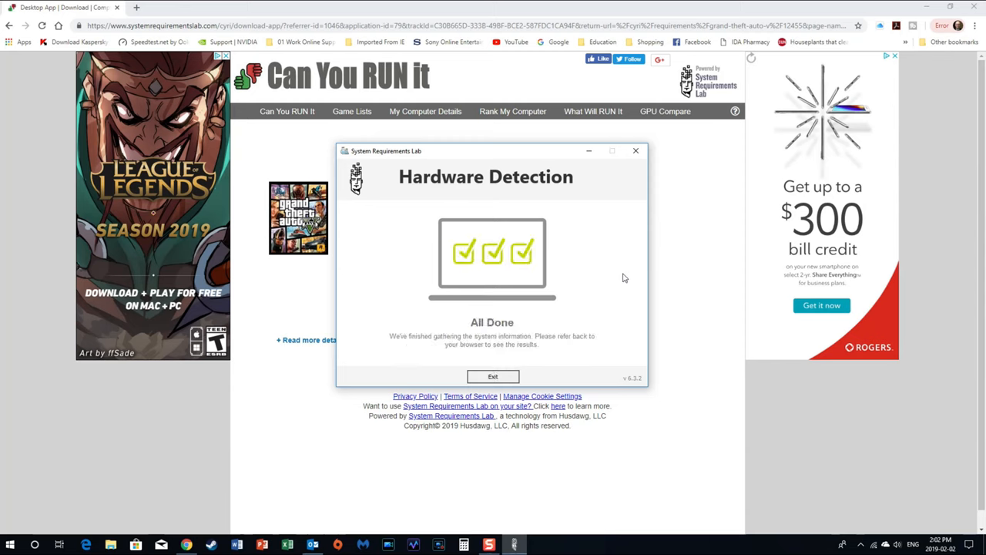
left_click(492, 376)
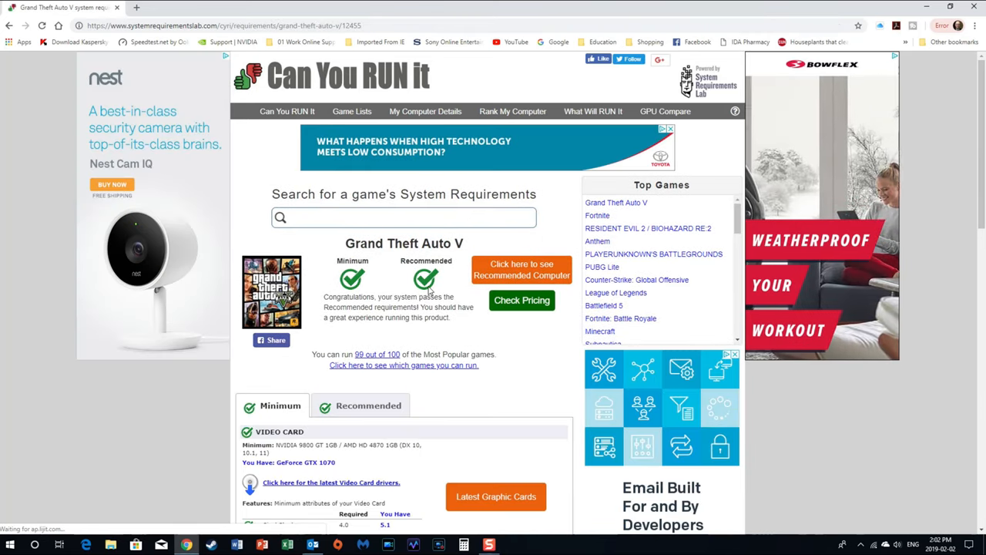
- Review the passed minimum details for GTA V: CPU, RAM, OS, disk space and sound card
scroll("down", 3)
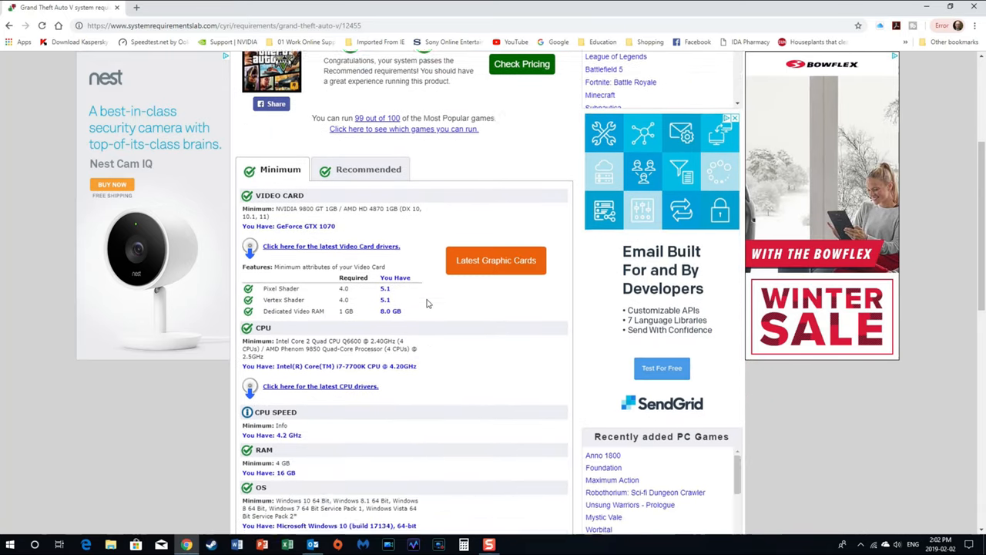
scroll("down", 3)
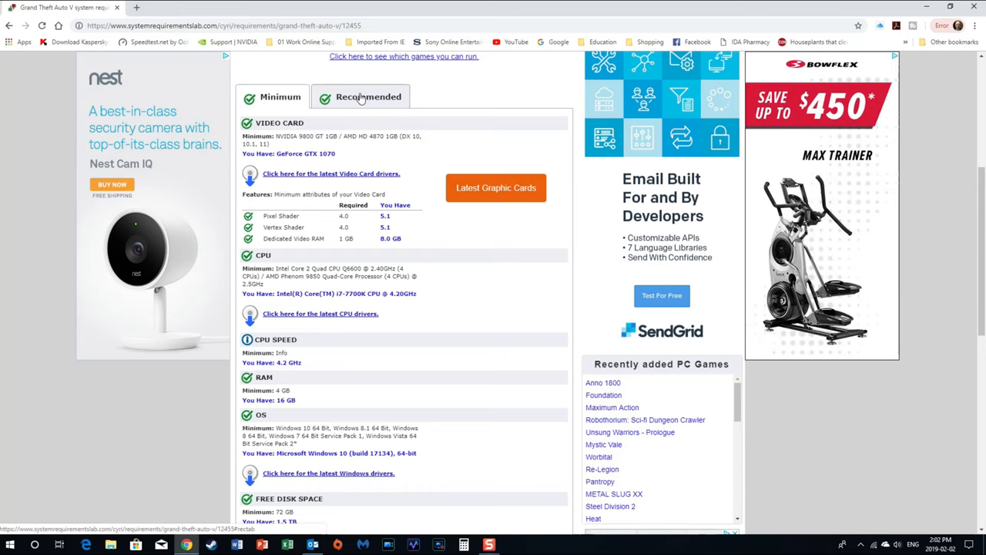
scroll("down", 3)
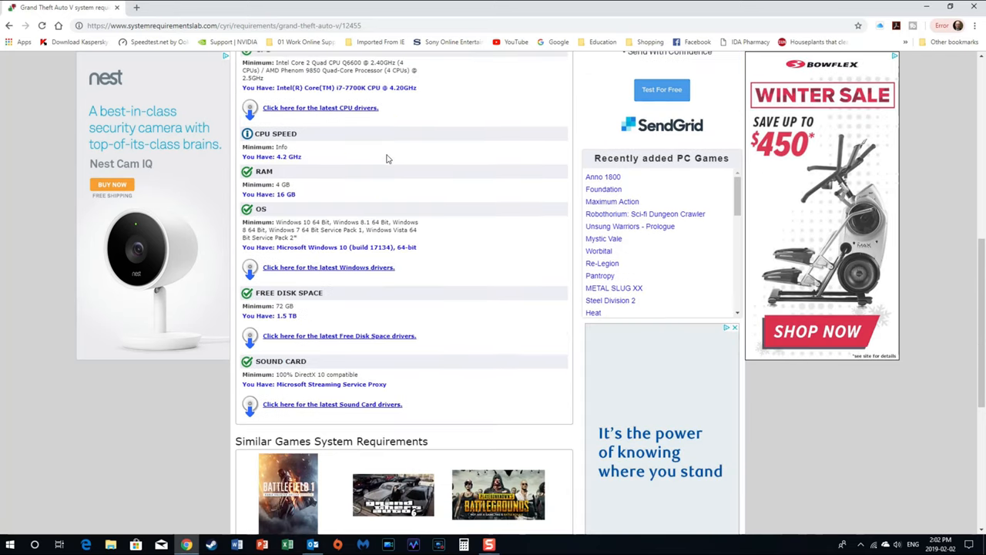
- Review the Recommended requirements comparison for Grand Theft Auto V against the PC's hardware, every item passing
left_click(369, 148)
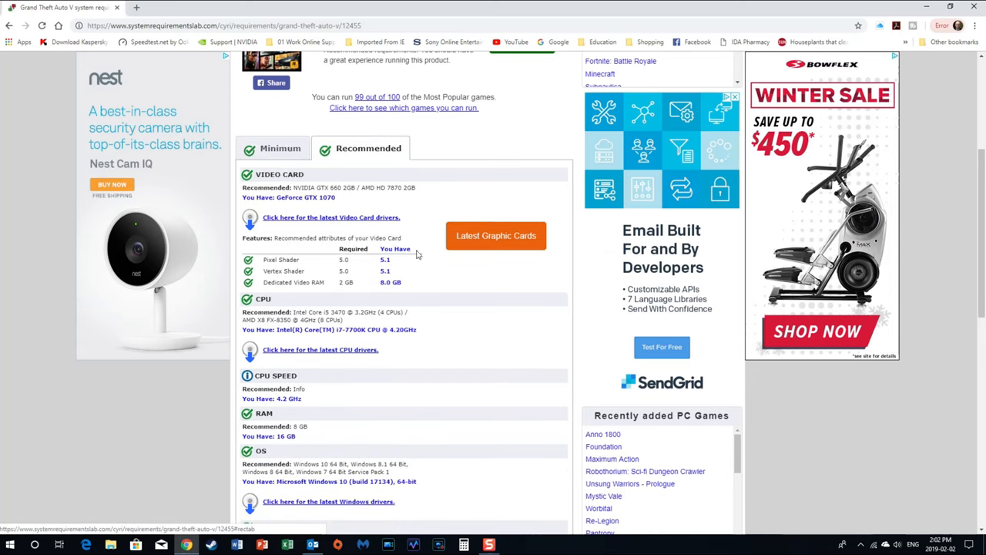
scroll("down", 3)
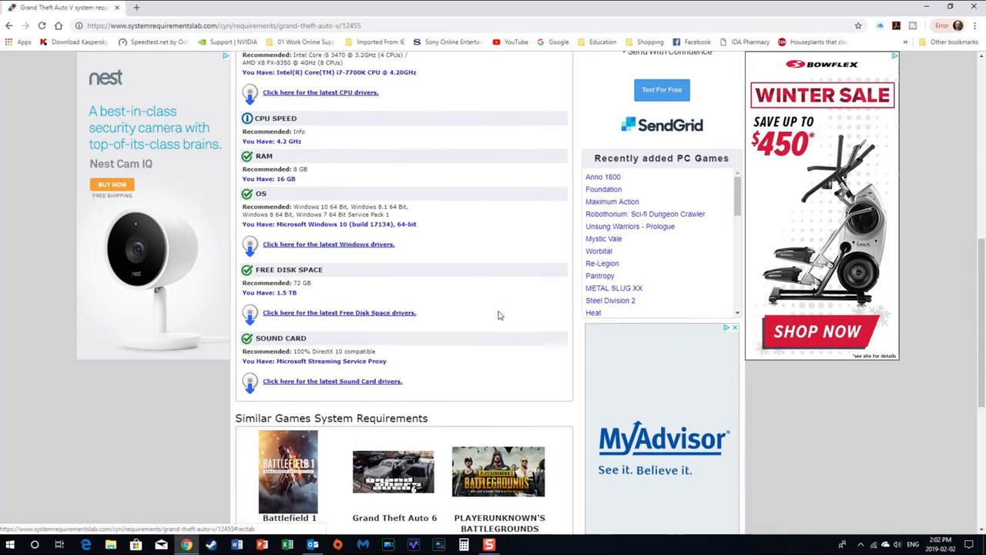
scroll("up", 3)
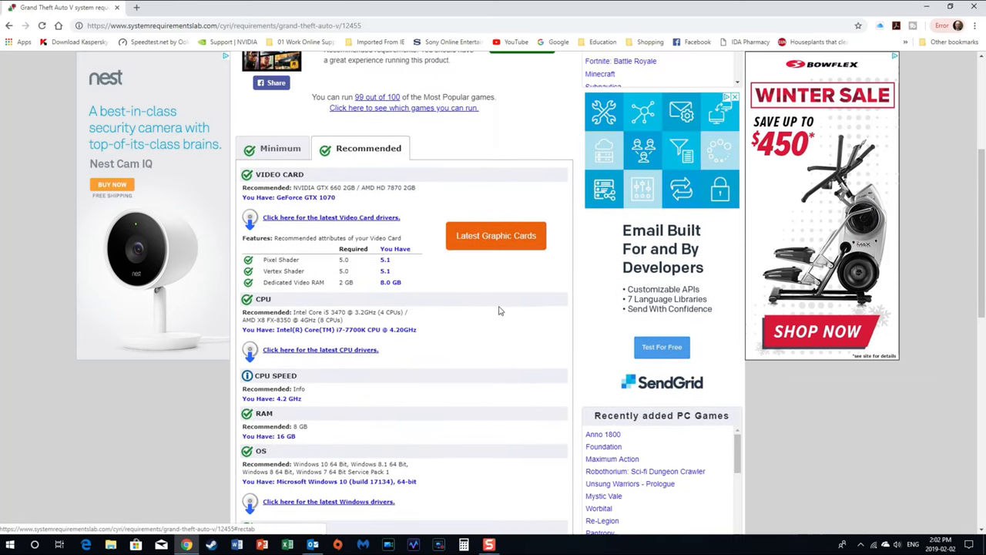
scroll("down", 3)
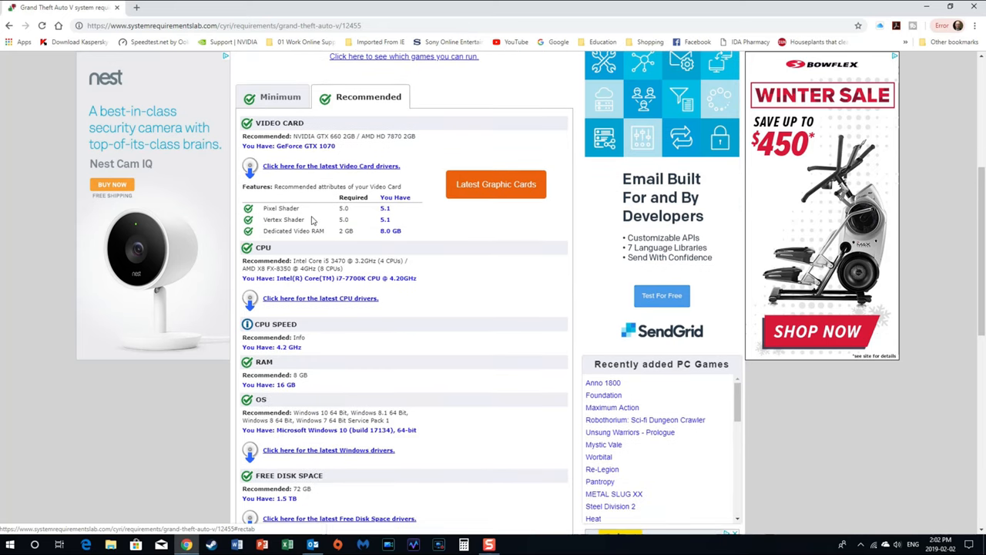
mouse_move(293, 233)
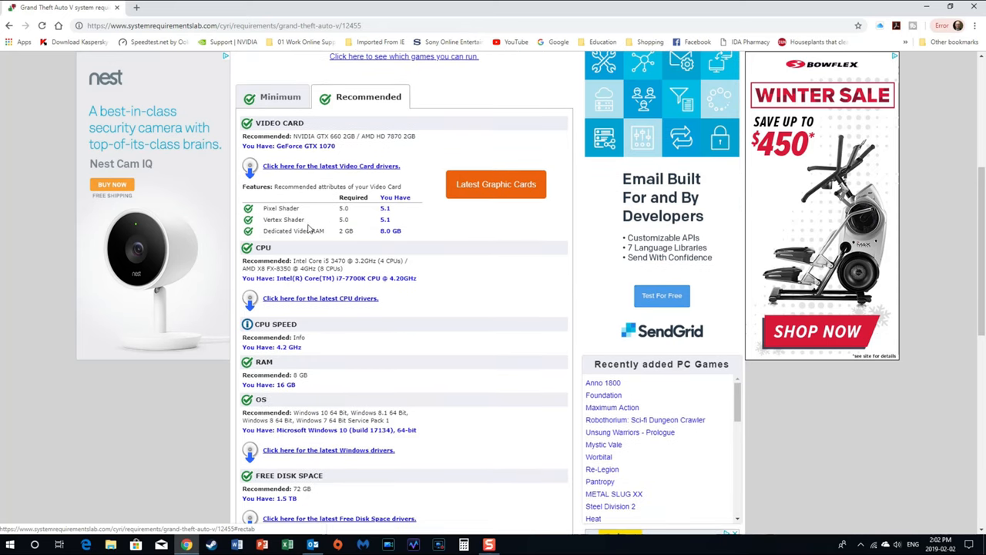
mouse_move(347, 232)
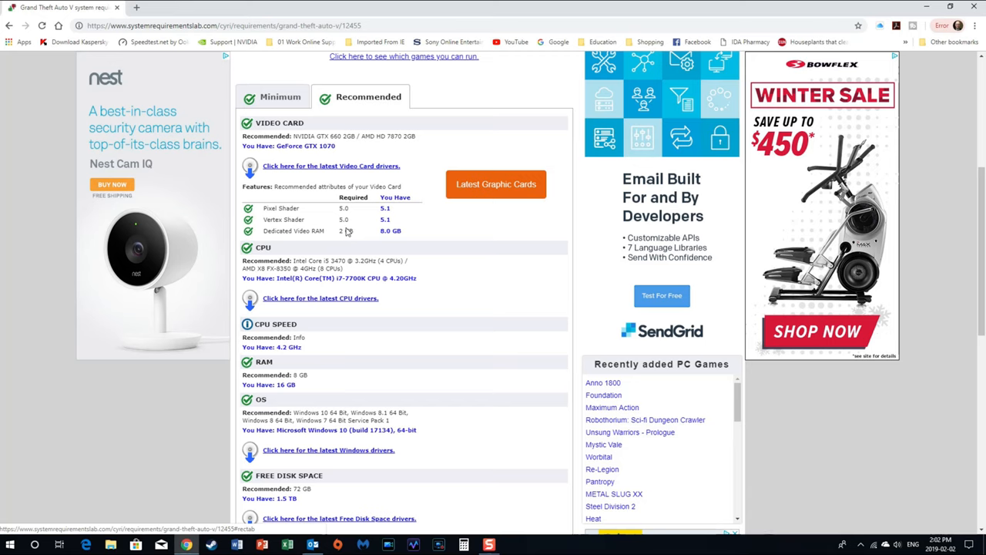
mouse_move(413, 237)
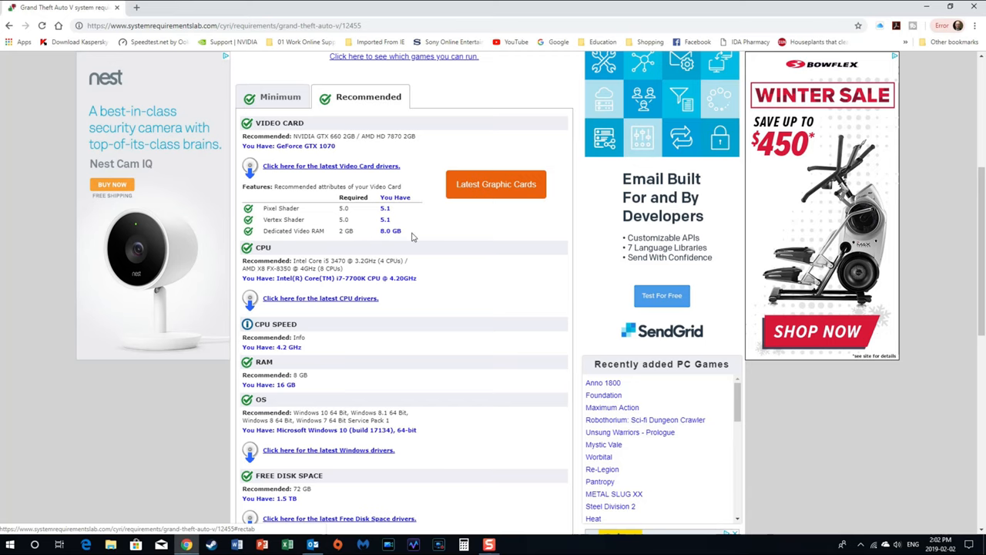
scroll("down", 3)
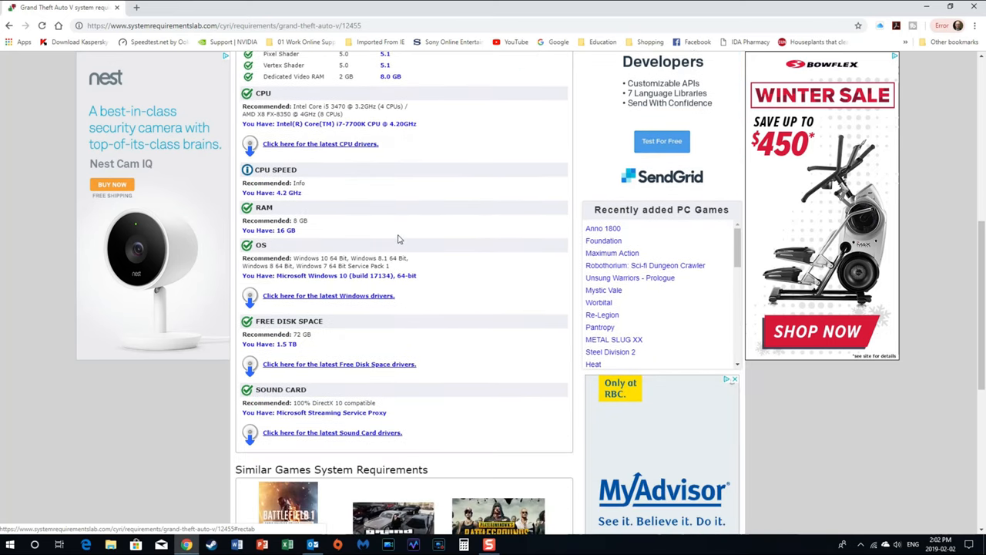
scroll("down", 3)
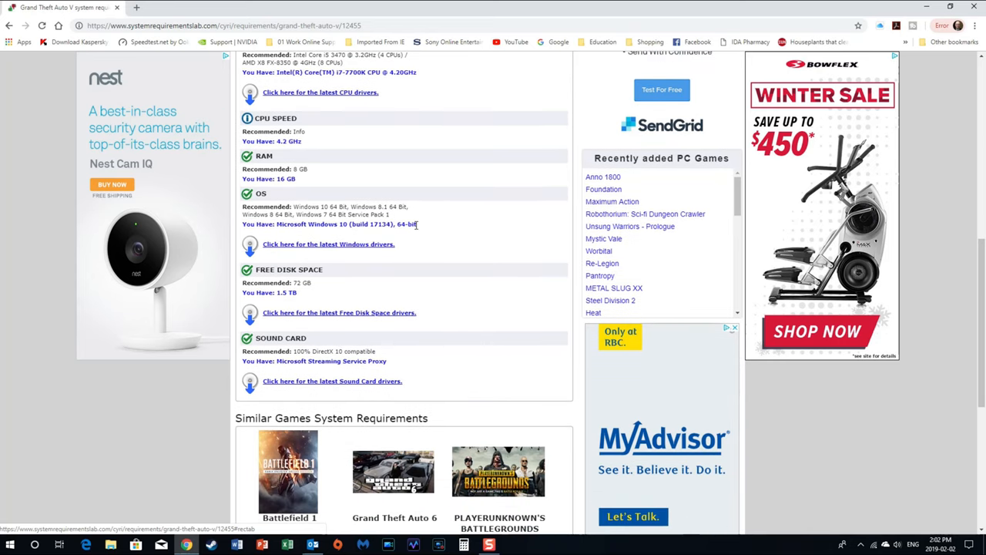
scroll("down", 3)
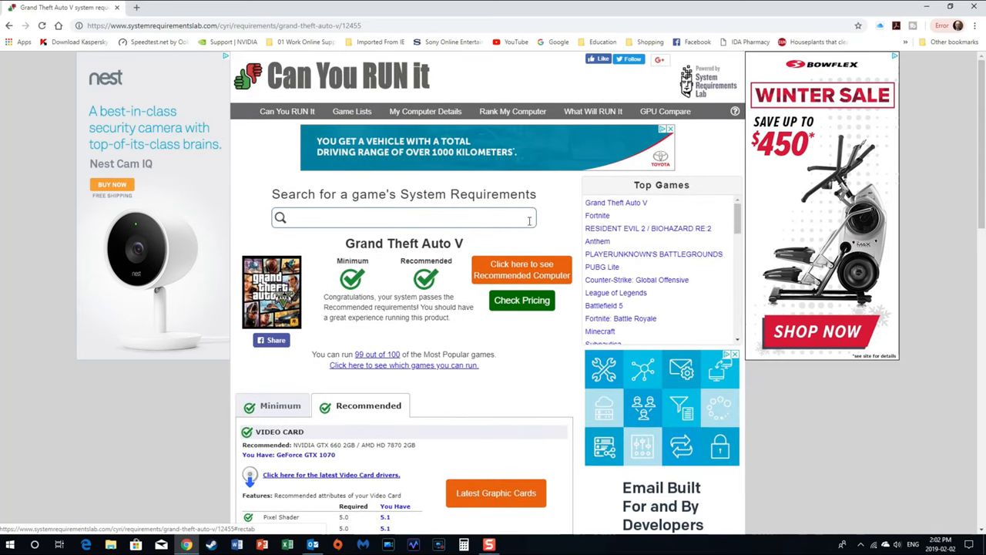
mouse_move(558, 222)
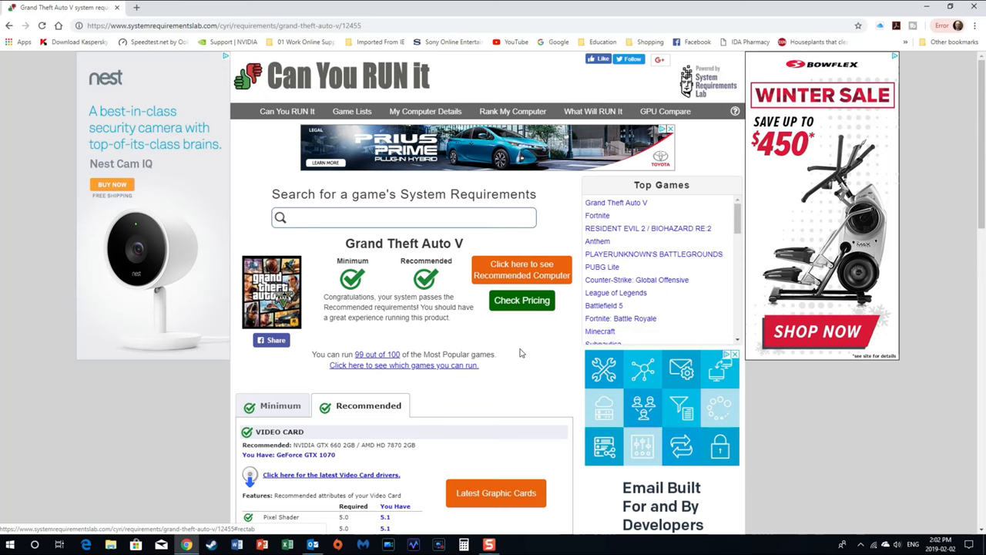
mouse_move(535, 353)
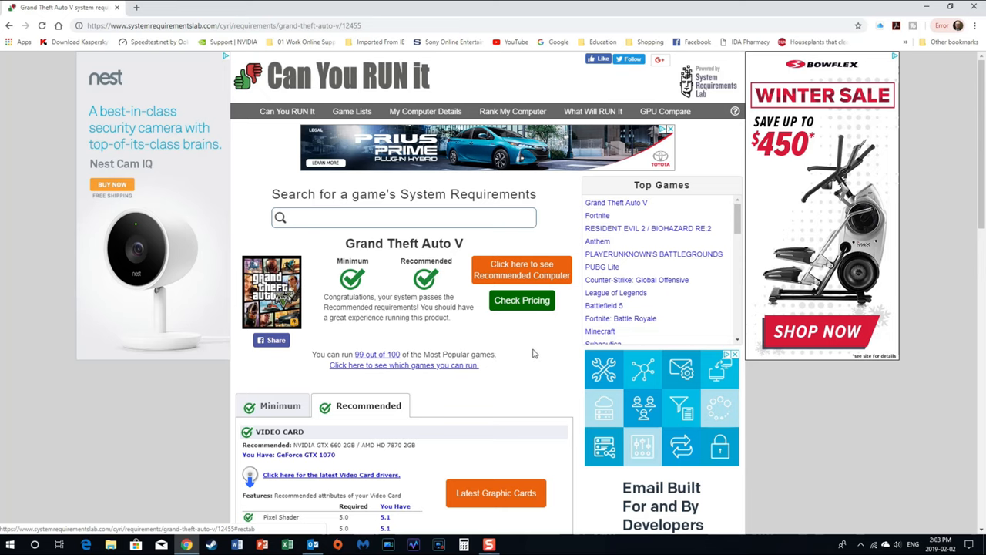